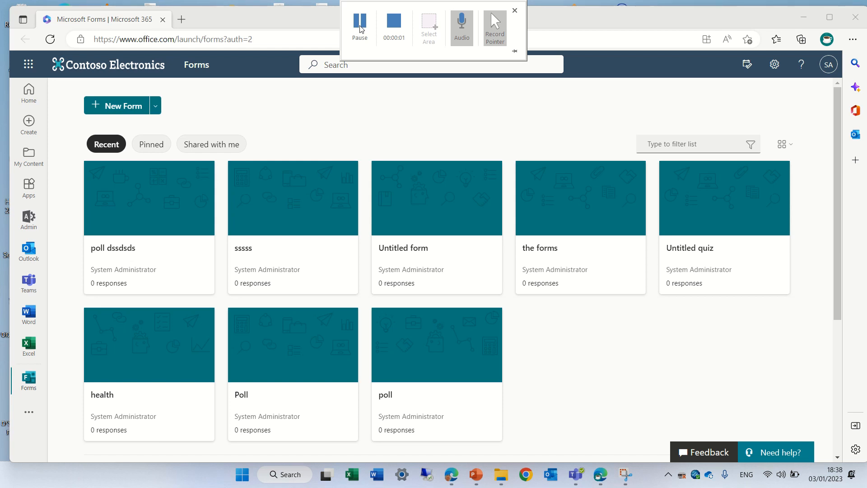
mouse_move(462, 134)
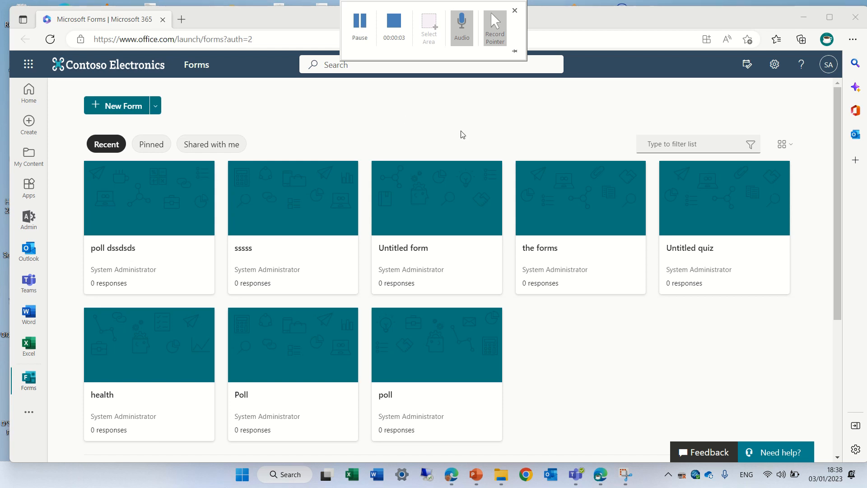
Start a new blank quiz, keeping the default title, and show the available question types.
left_click(512, 10)
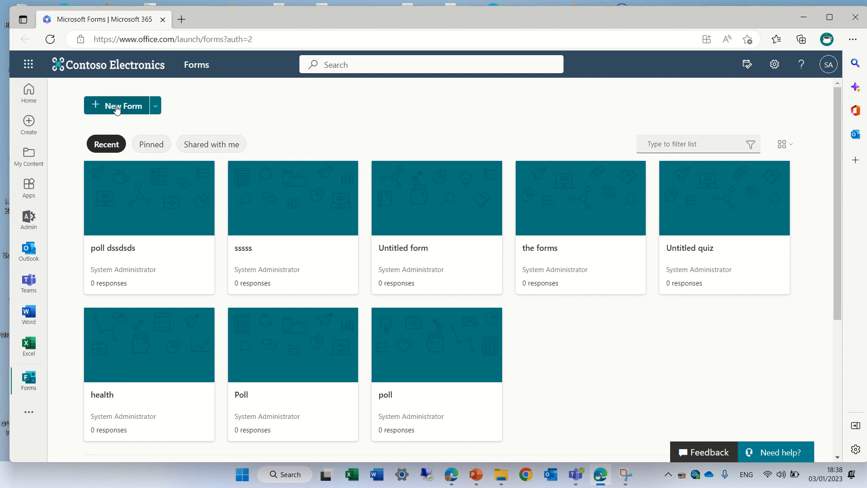
left_click(154, 105)
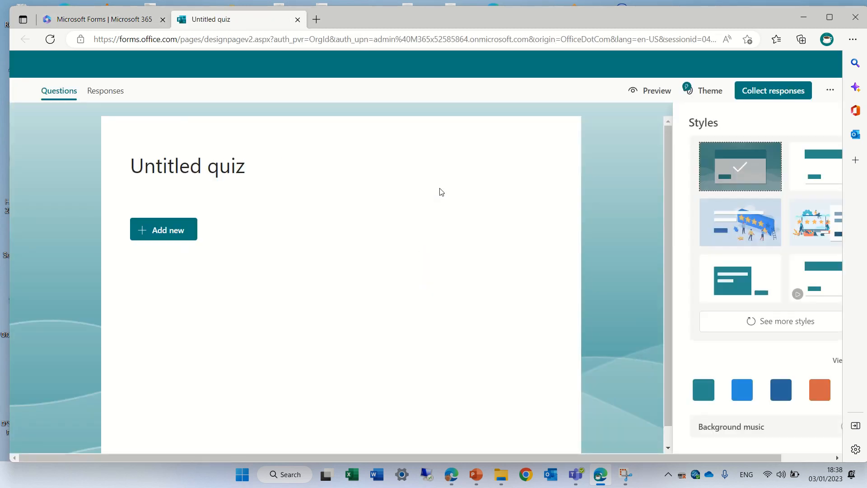
left_click(187, 166)
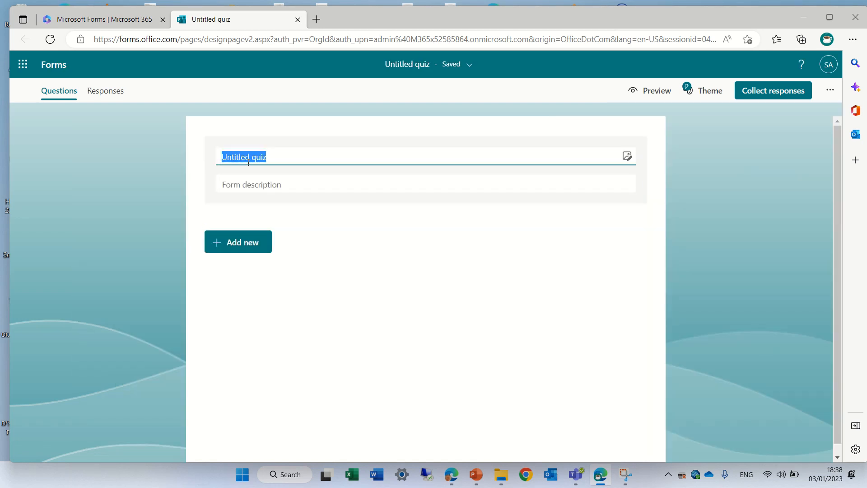
left_click(84, 161)
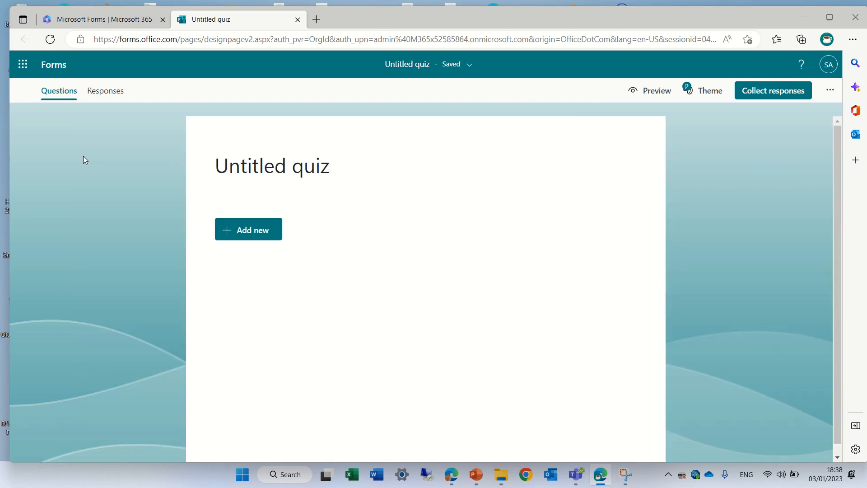
left_click(247, 228)
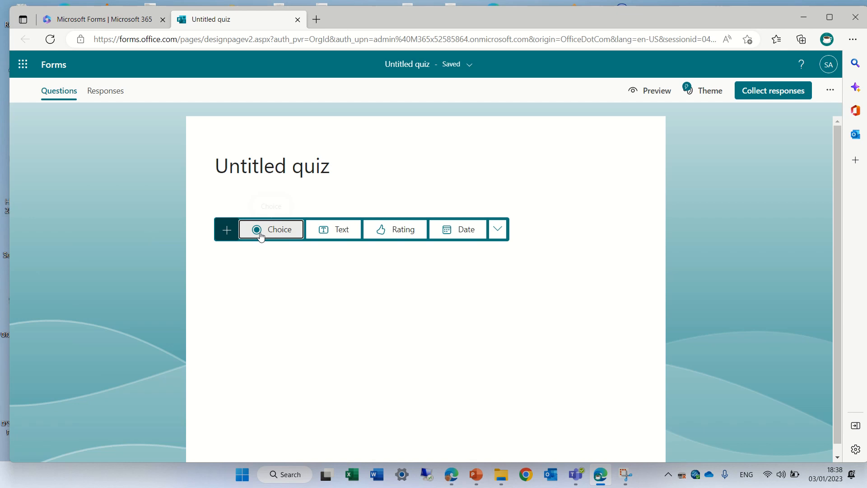
Add a first Choice question with two placeholder options.
left_click(270, 229)
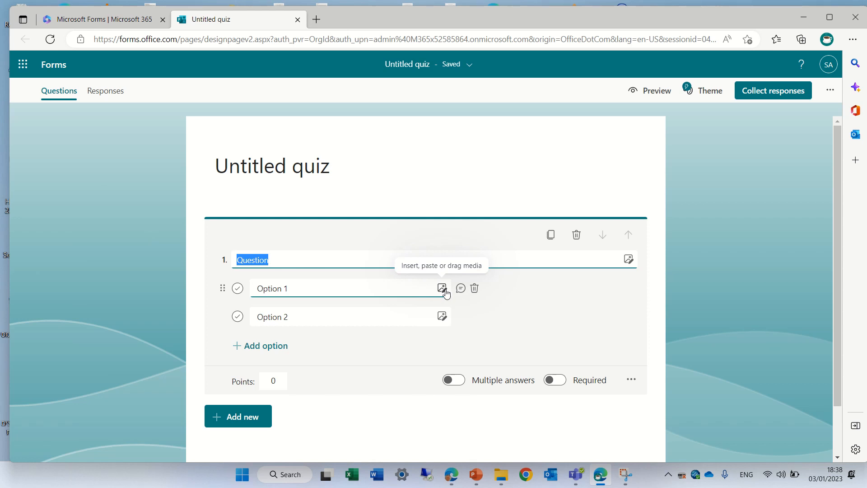
mouse_move(443, 291)
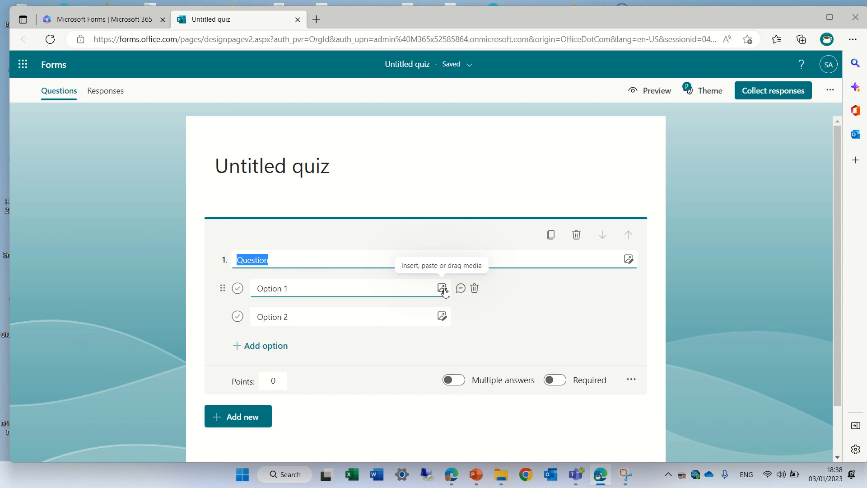
mouse_move(521, 265)
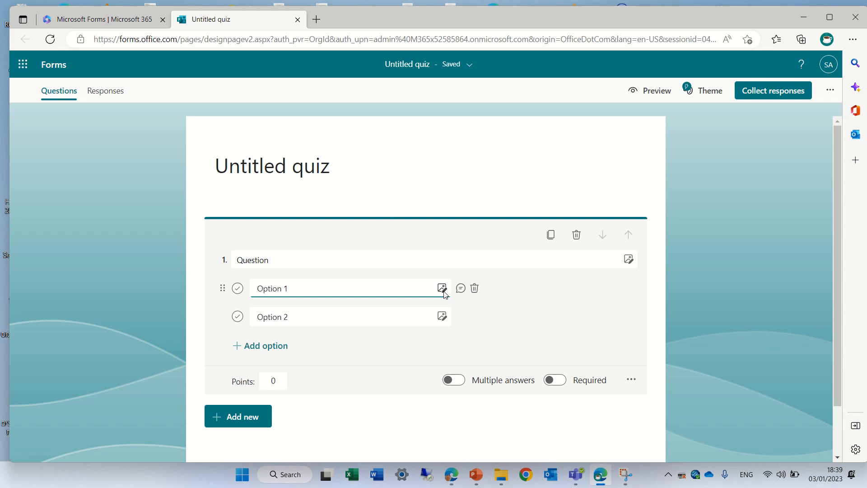
Upload the four animal photos from Desktop > animal as Option 1's pictures.
left_click(441, 288)
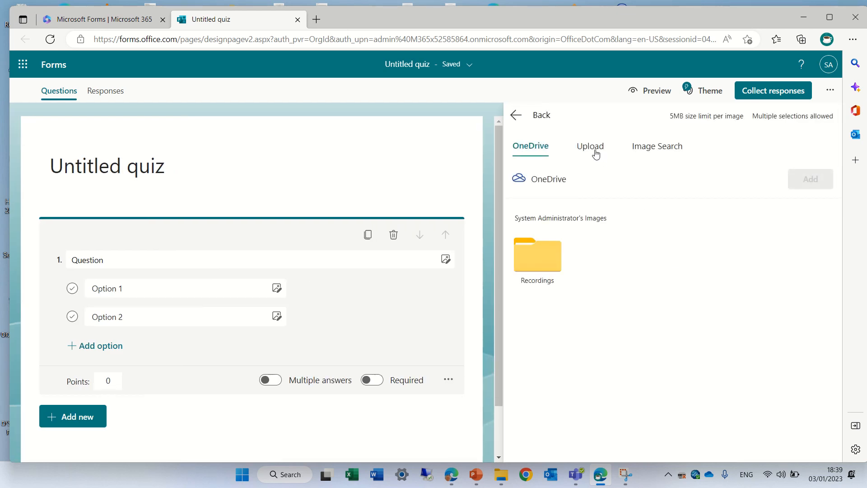
left_click(590, 146)
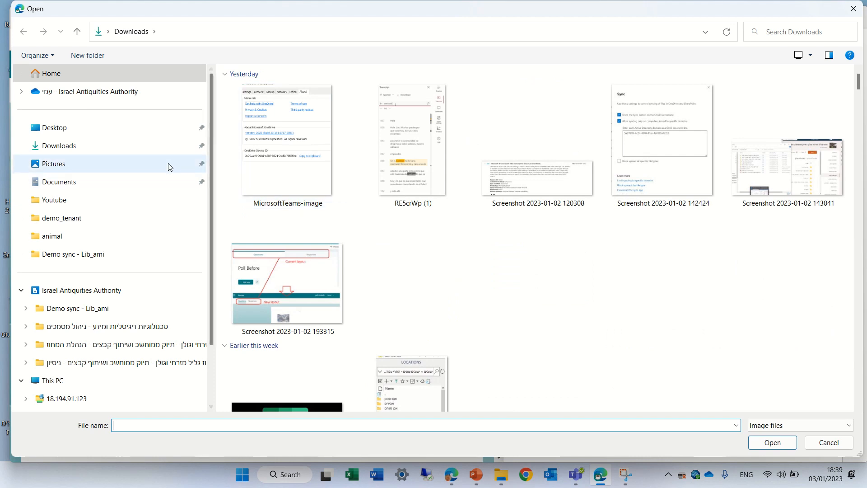
left_click(54, 127)
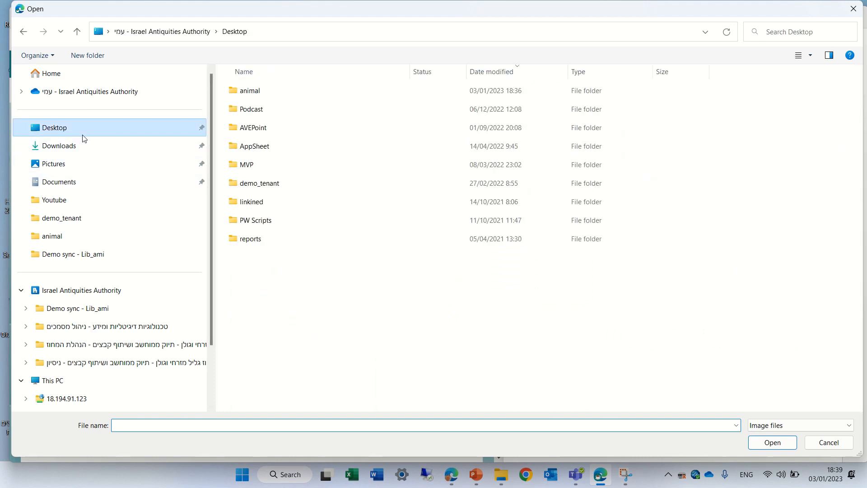
double_click(249, 90)
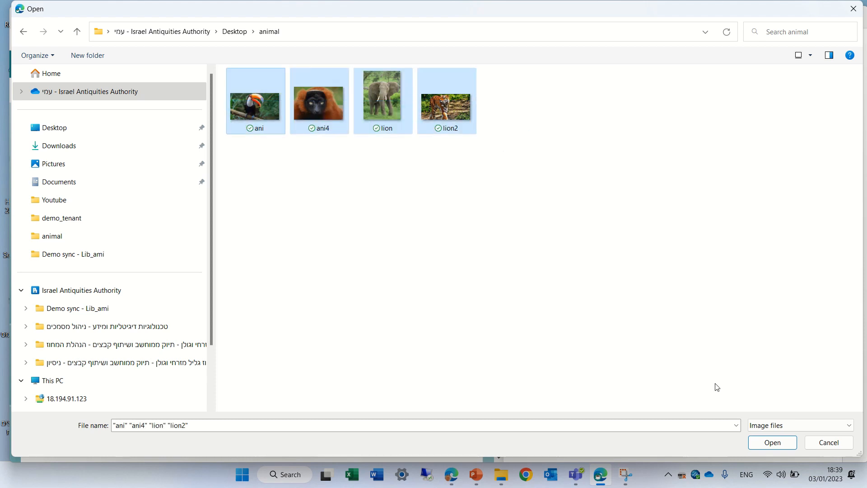
left_click(771, 443)
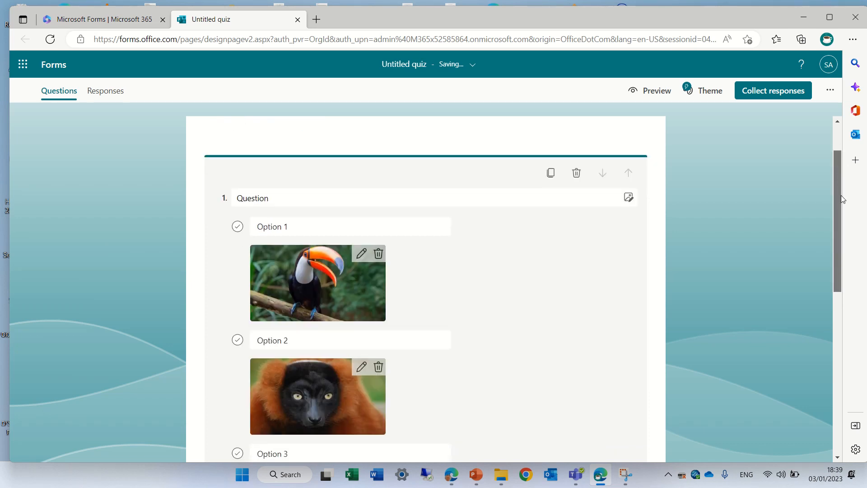
Scroll through question 1 to check the toucan, lemur, elephant and tiger picture options.
scroll("down", 3)
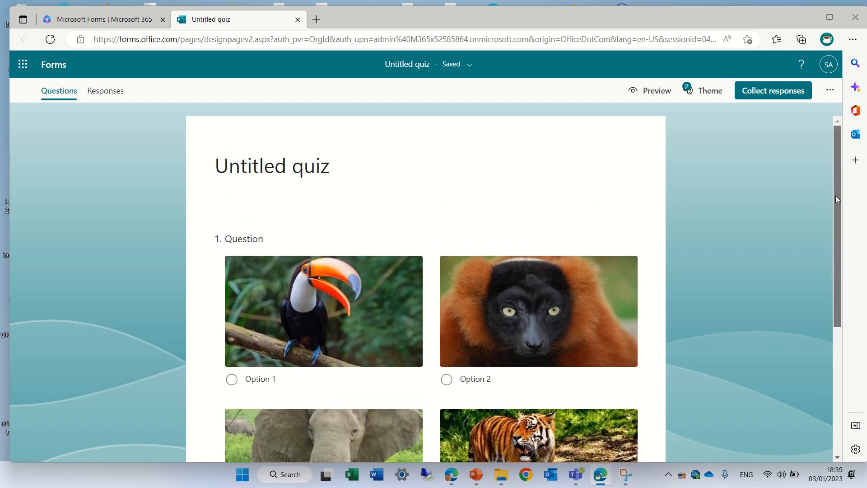
scroll("down", 3)
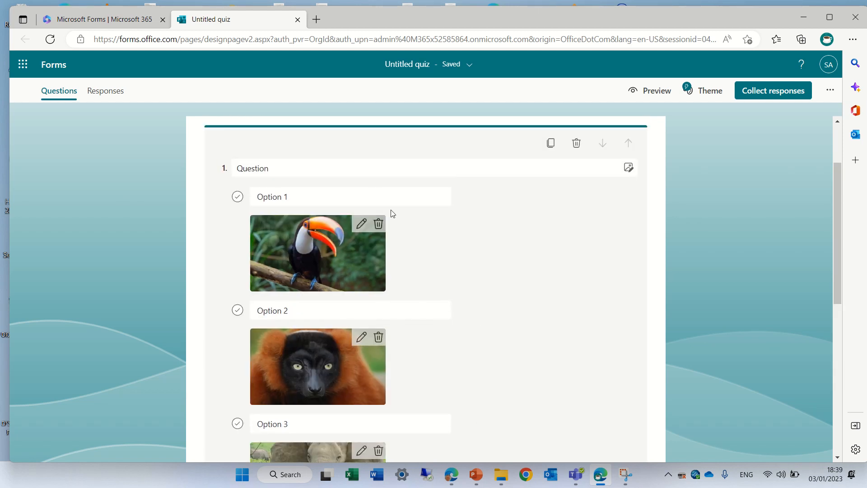
mouse_move(817, 203)
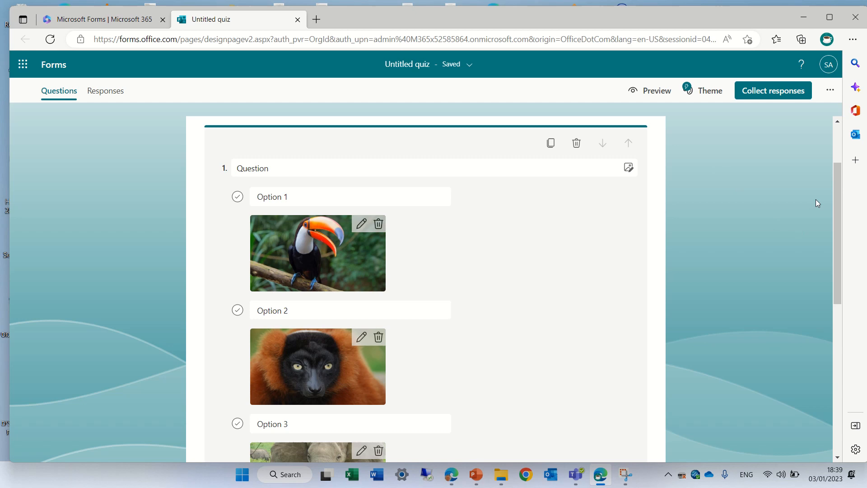
scroll("down", 3)
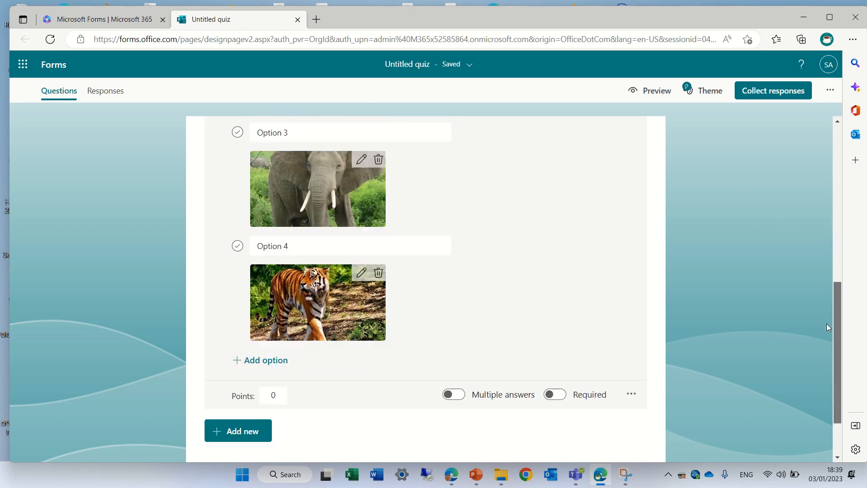
scroll("up", 3)
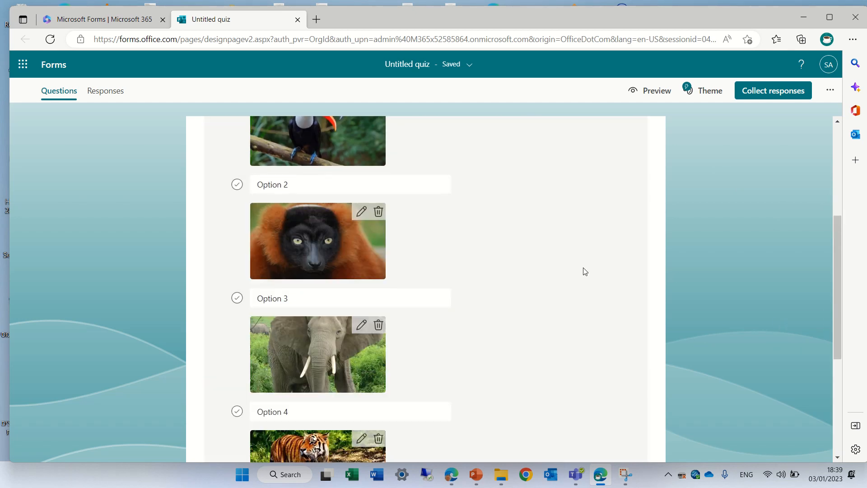
scroll("up", 3)
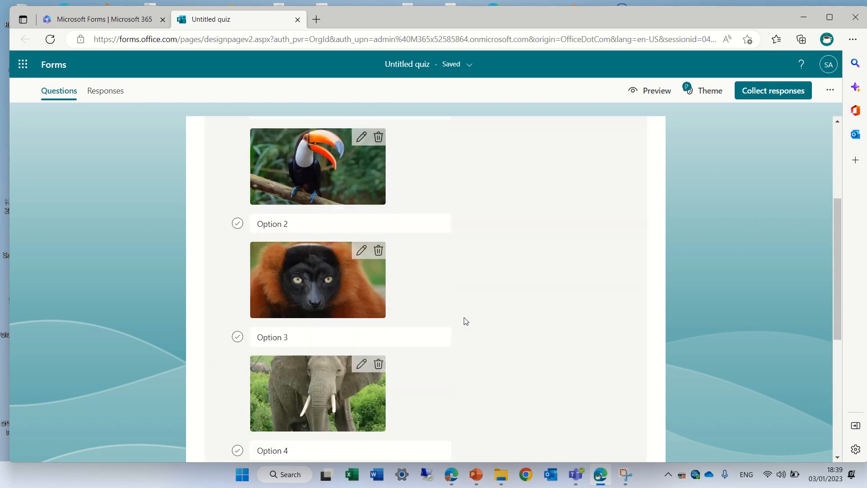
scroll("up", 3)
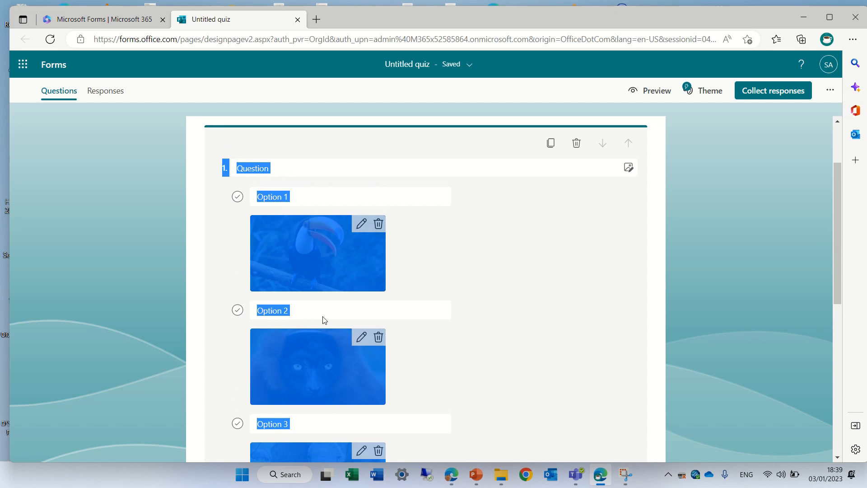
scroll("down", 3)
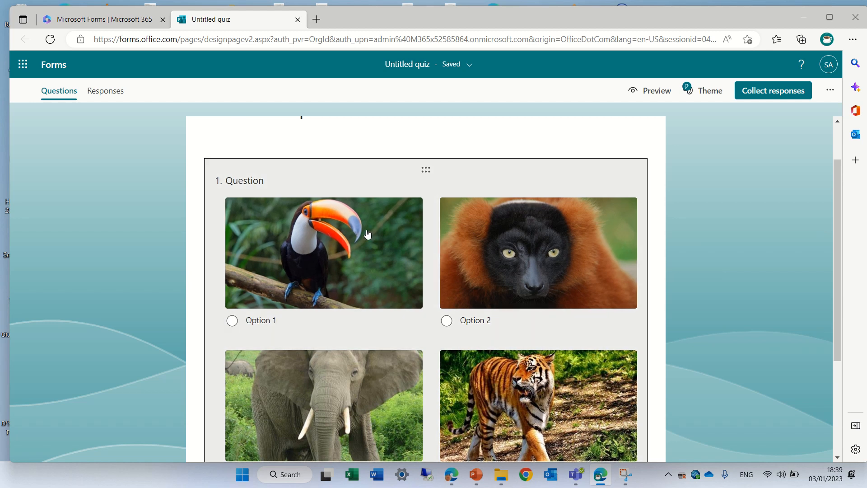
Give the toucan picture the alternative text 'test' and save it.
left_click(324, 252)
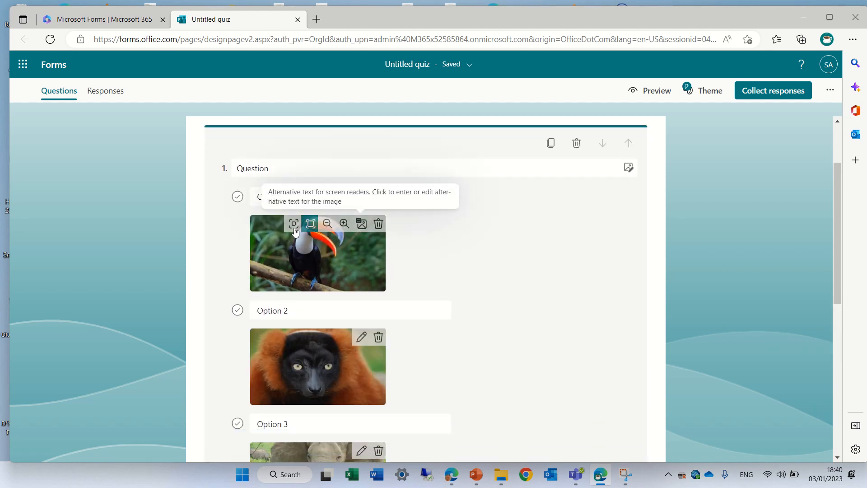
left_click(292, 224)
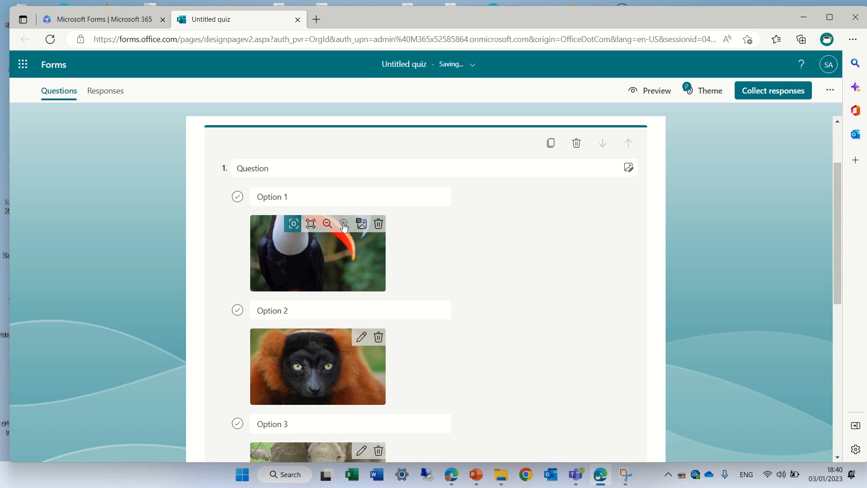
left_click(343, 223)
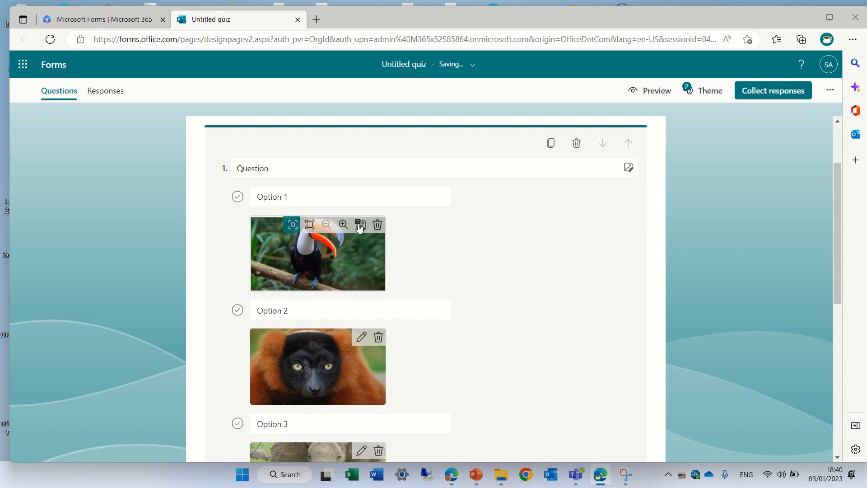
type("test")
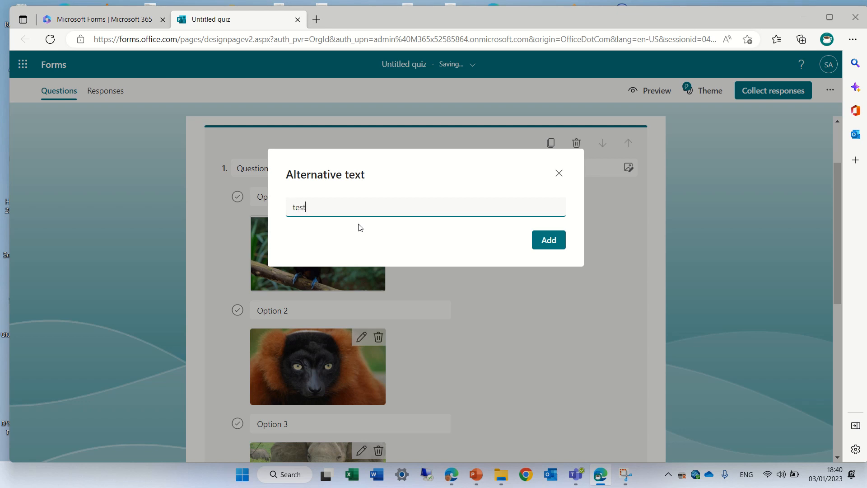
left_click(548, 240)
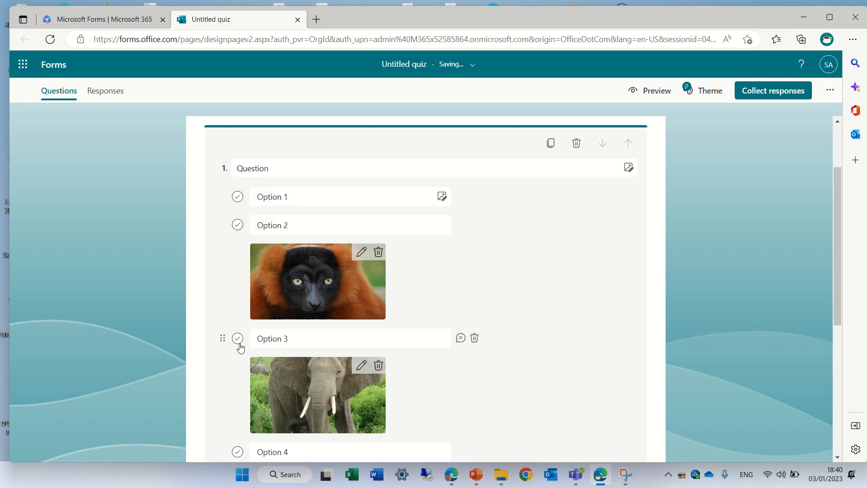
Mark Option 3, the elephant, as correct and add a second Choice question.
left_click(237, 337)
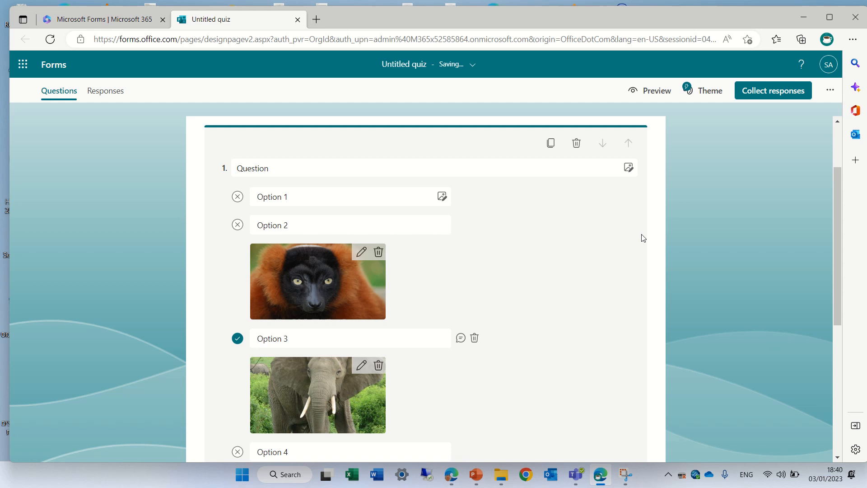
mouse_move(441, 196)
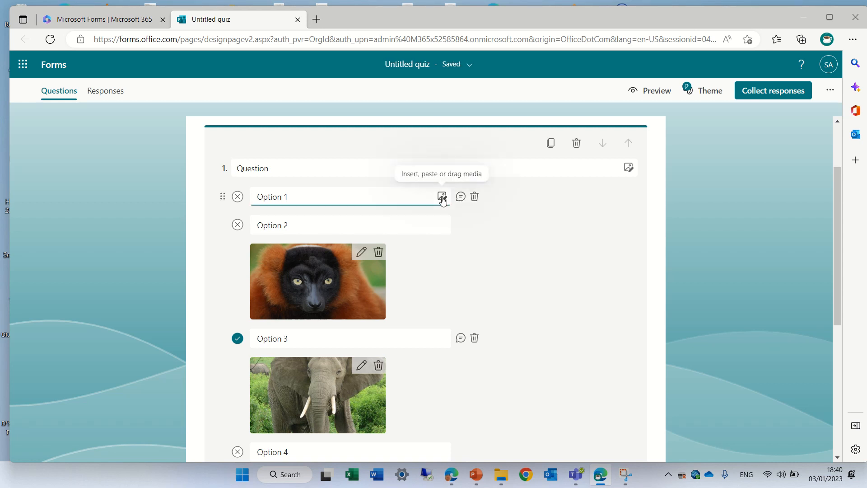
mouse_move(840, 269)
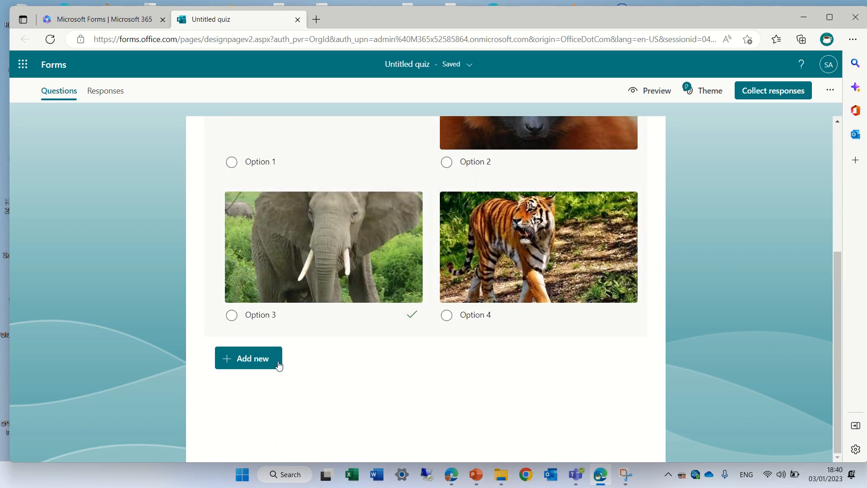
left_click(248, 359)
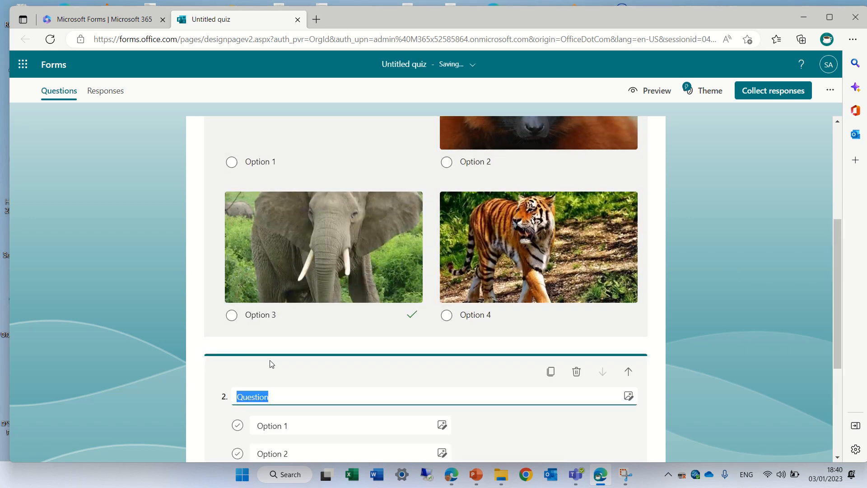
scroll("down", 3)
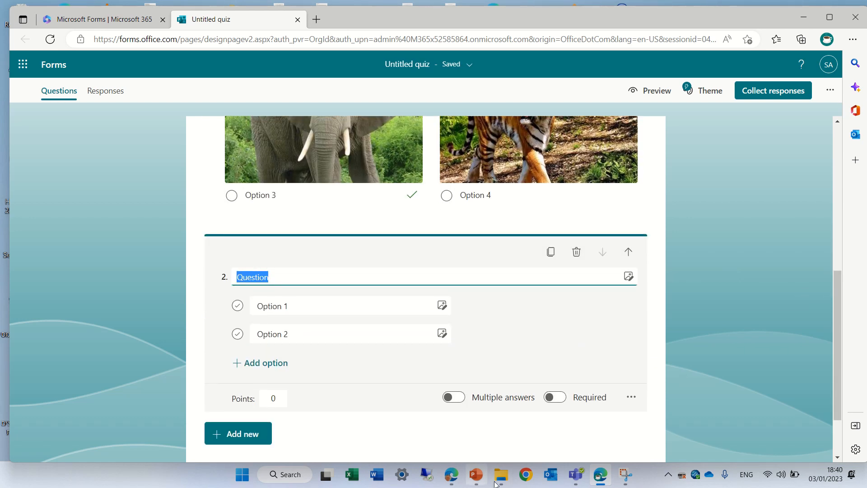
In File Explorer, go to Desktop > animal and select all four pictures for question 2.
left_click(501, 474)
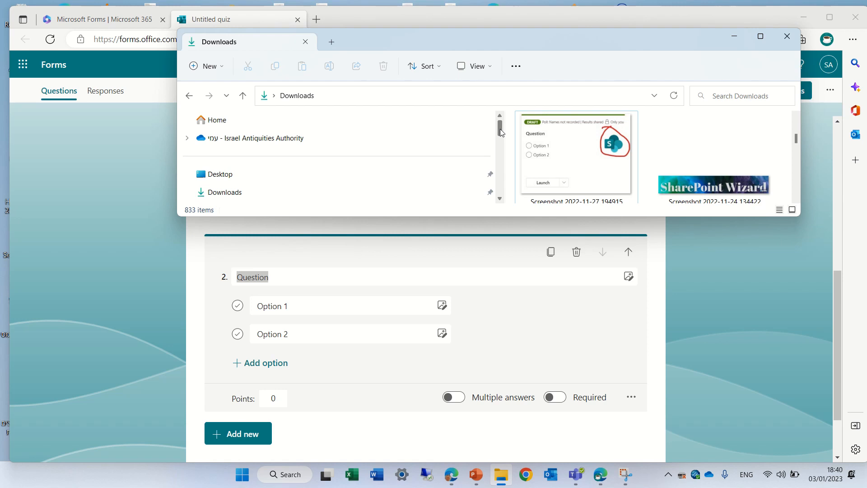
left_click(218, 173)
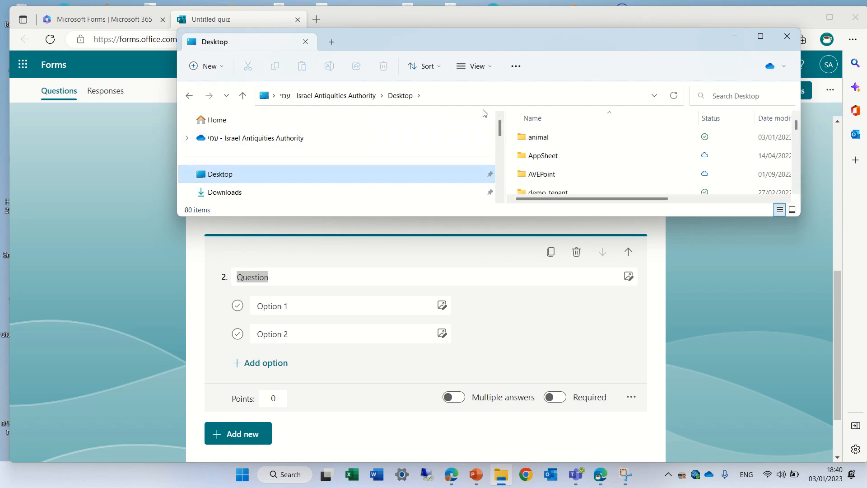
left_click(537, 136)
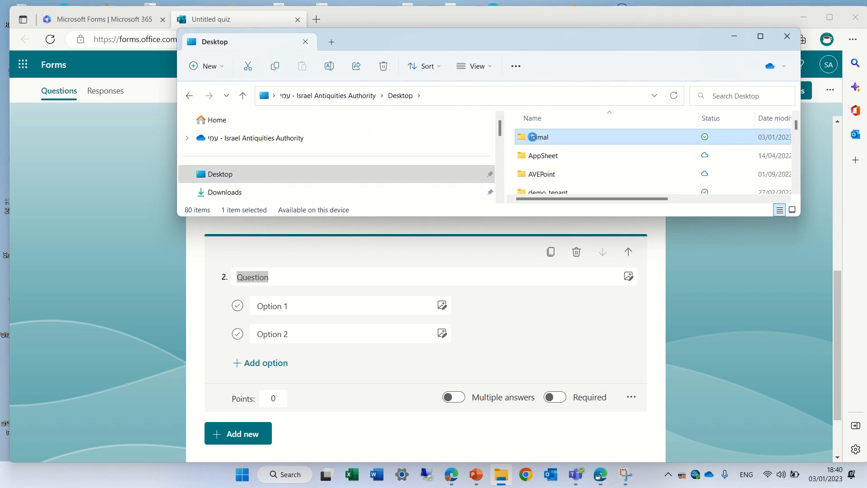
double_click(537, 136)
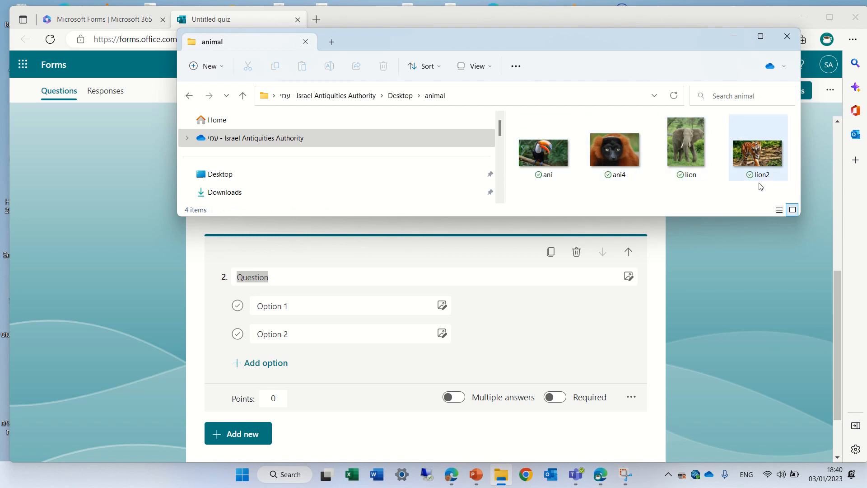
key("ctrl+a")
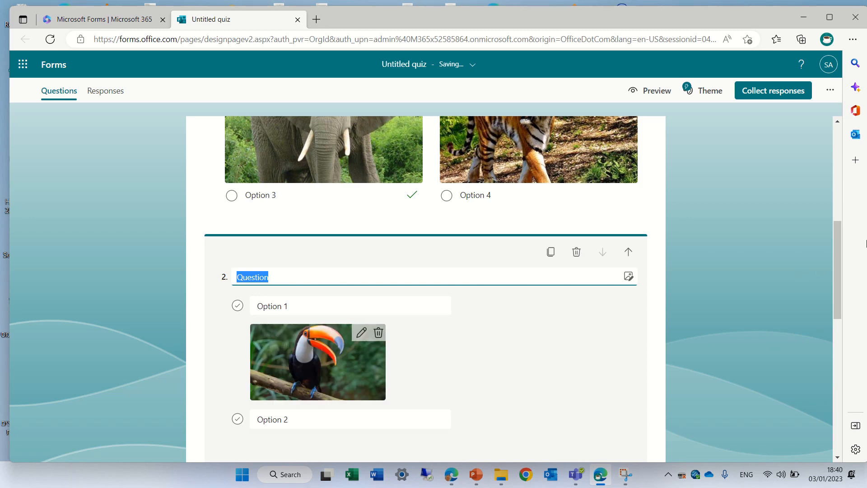
Scroll through question 2 to check its four animal picture options.
scroll("down", 3)
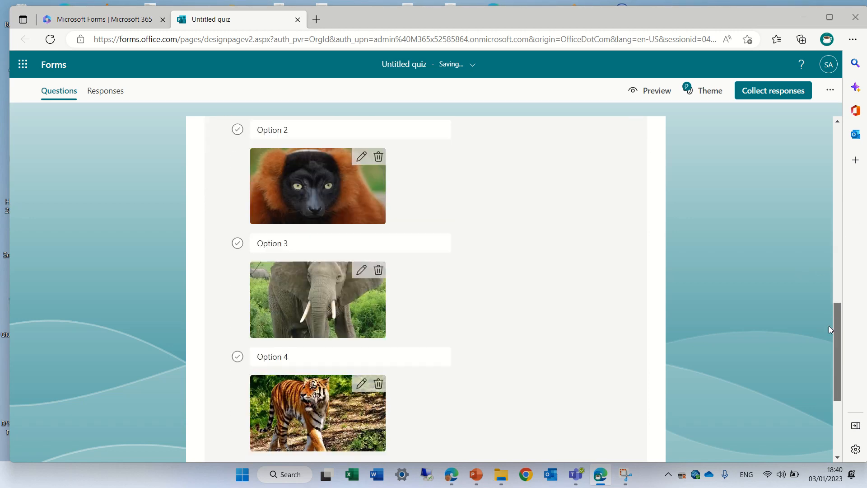
scroll("down", 3)
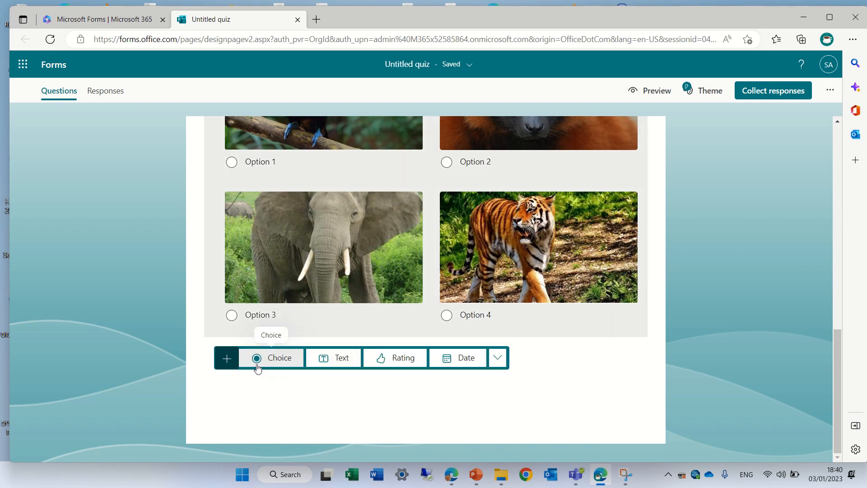
Bring in the Snipping Tool logo capture and add a third Choice question for it.
left_click(624, 474)
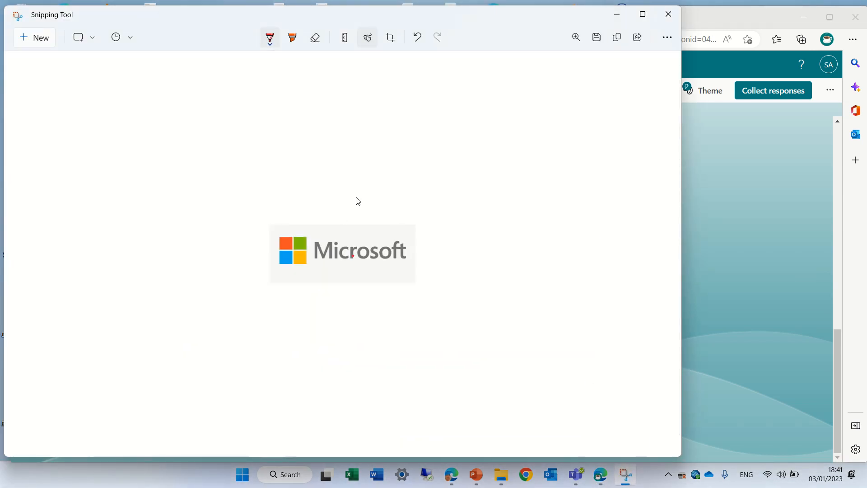
mouse_move(232, 193)
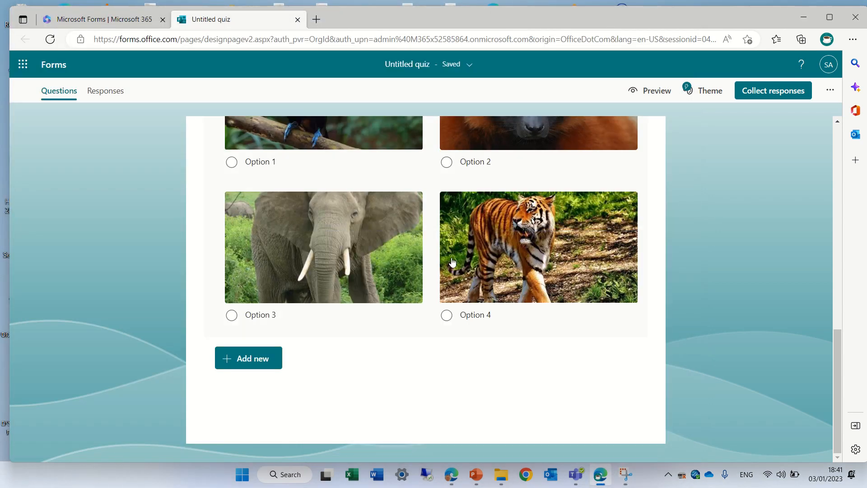
left_click(247, 357)
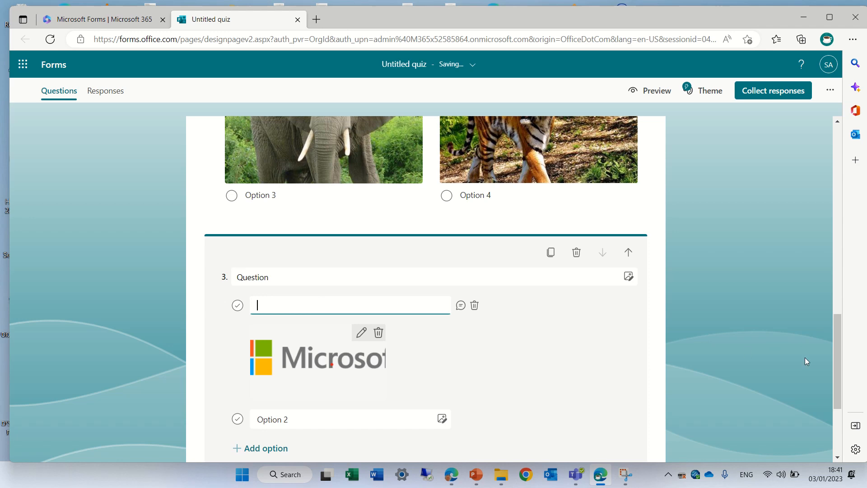
scroll("down", 3)
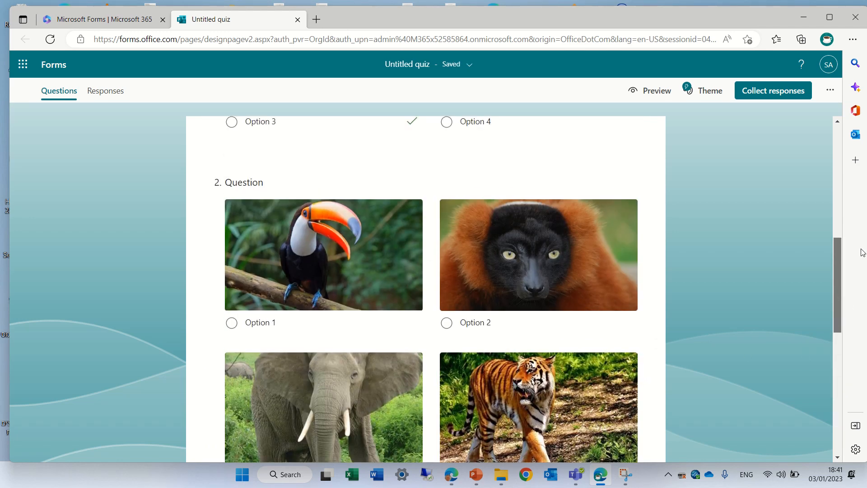
Preview the quiz as a respondent and choose the tiger answer in question 2.
left_click(656, 90)
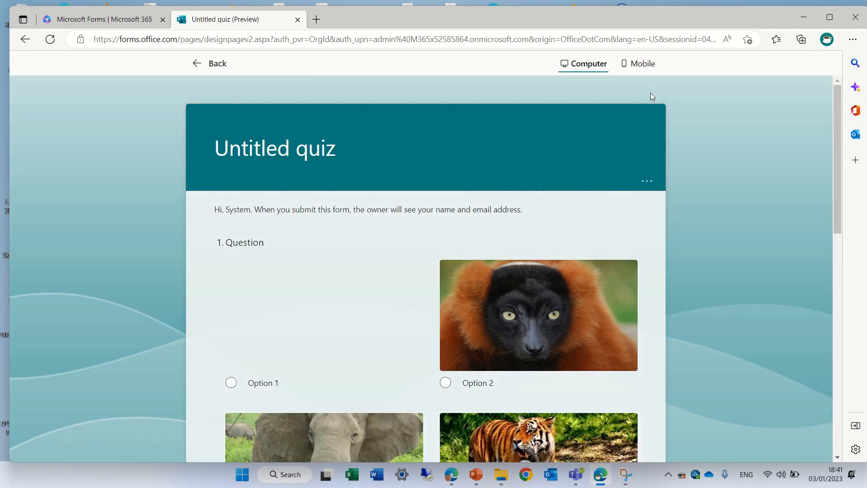
scroll("down", 3)
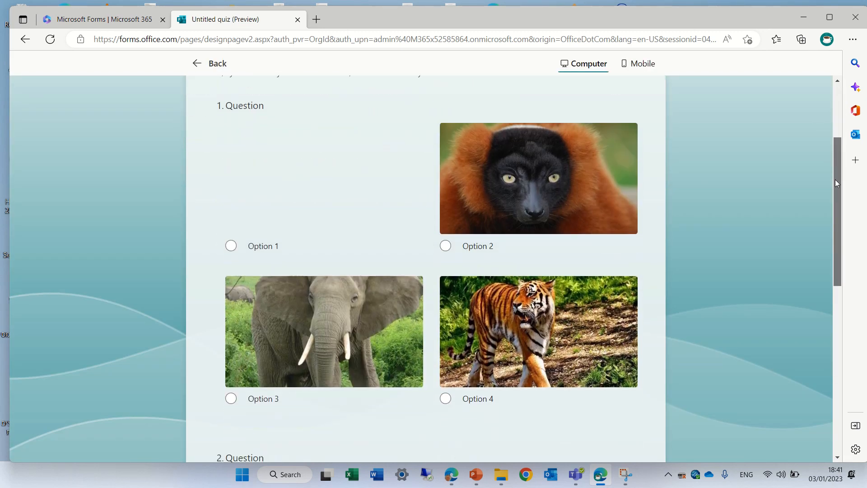
scroll("down", 3)
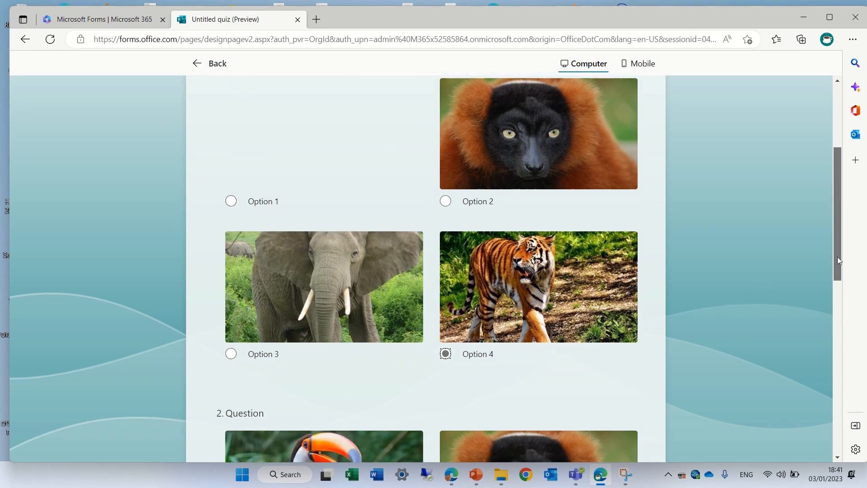
scroll("down", 3)
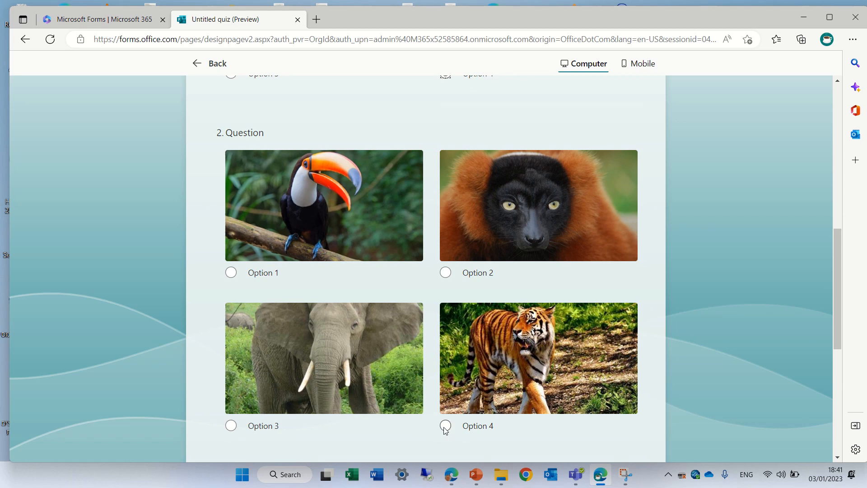
left_click(445, 425)
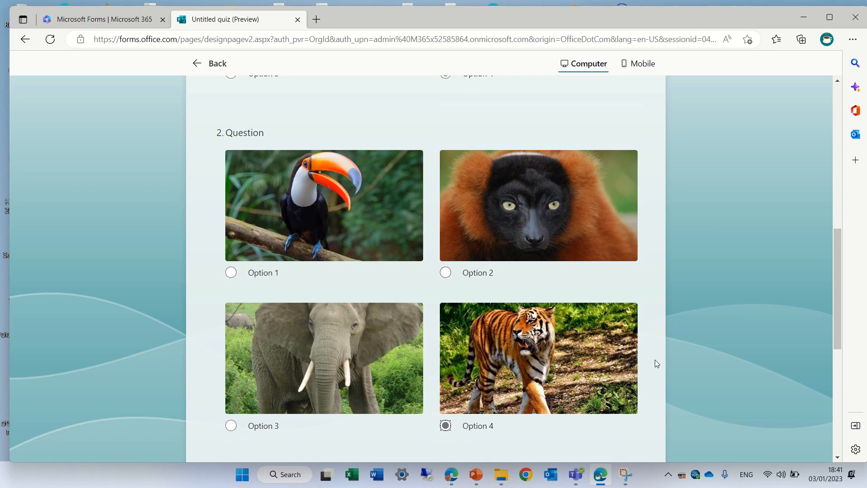
scroll("down", 3)
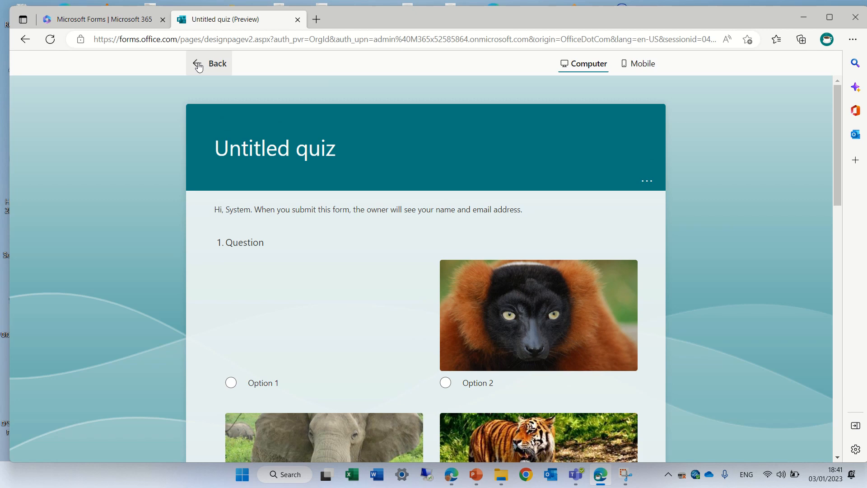
Return to editing and start adding a fourth question after the logo question.
left_click(208, 63)
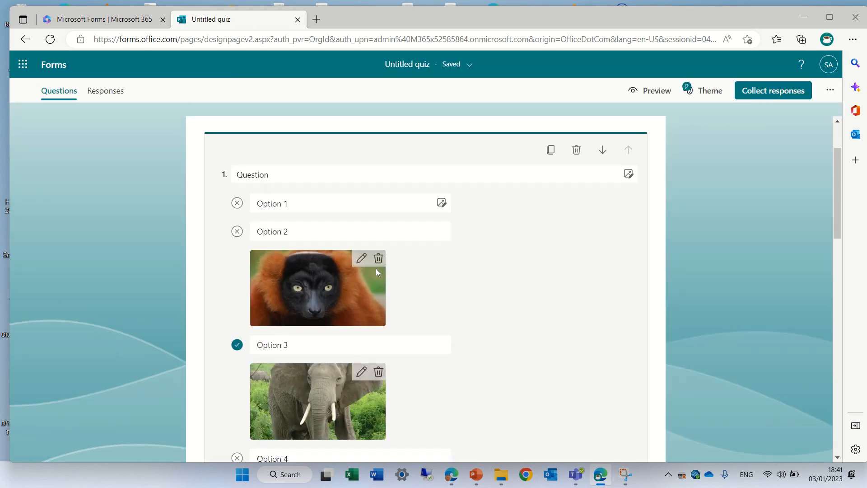
scroll("down", 3)
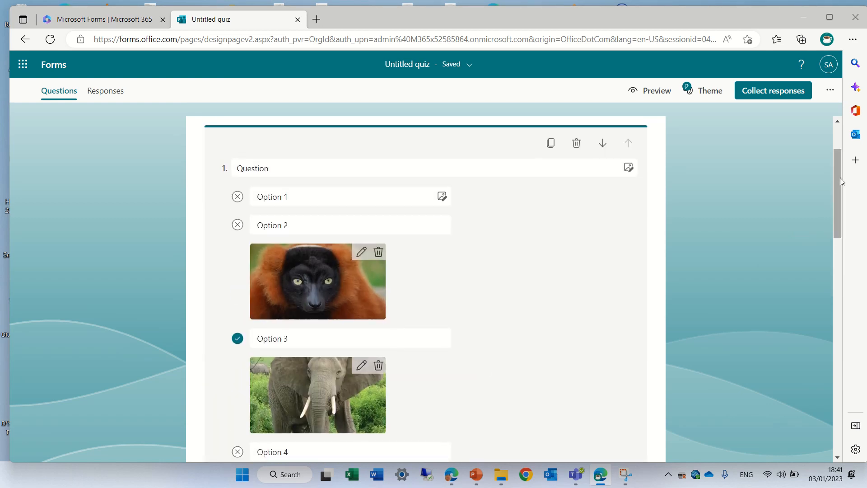
scroll("down", 3)
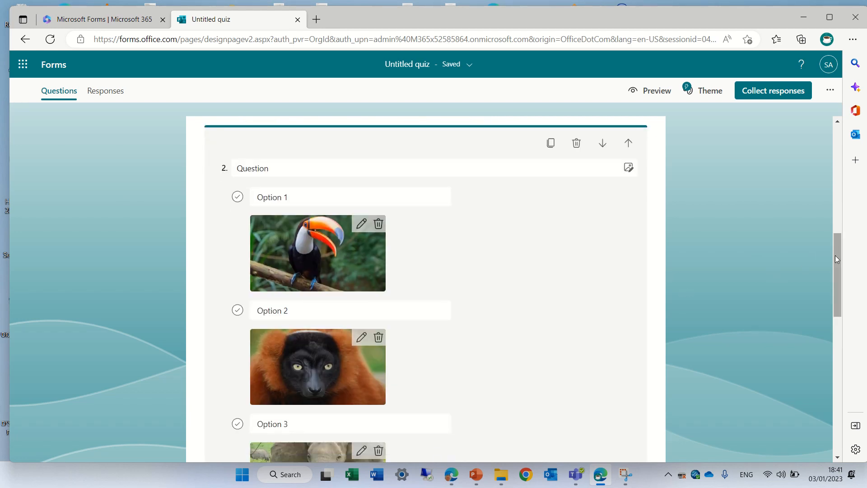
scroll("down", 3)
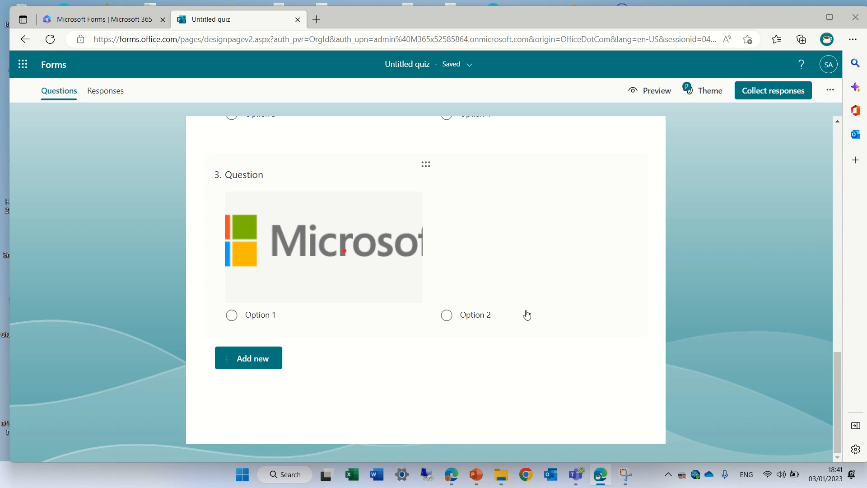
left_click(248, 358)
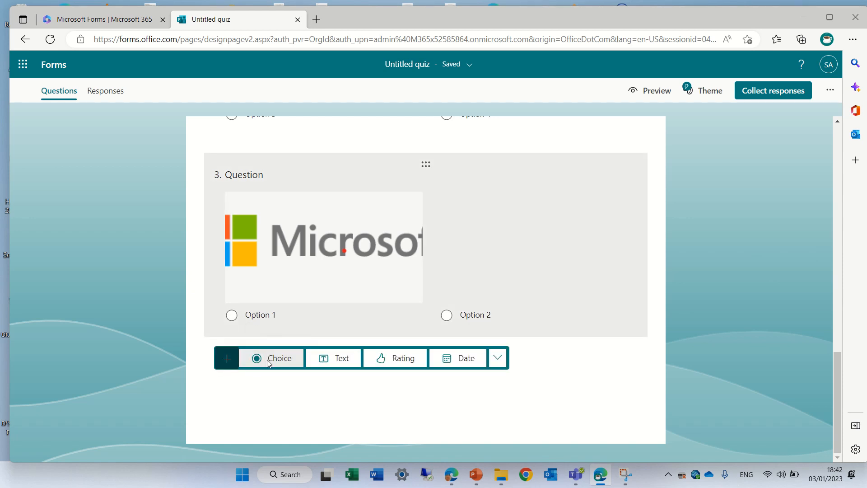
Add question 4 as a Choice question allowing multiple answers, then preview the quiz.
left_click(271, 357)
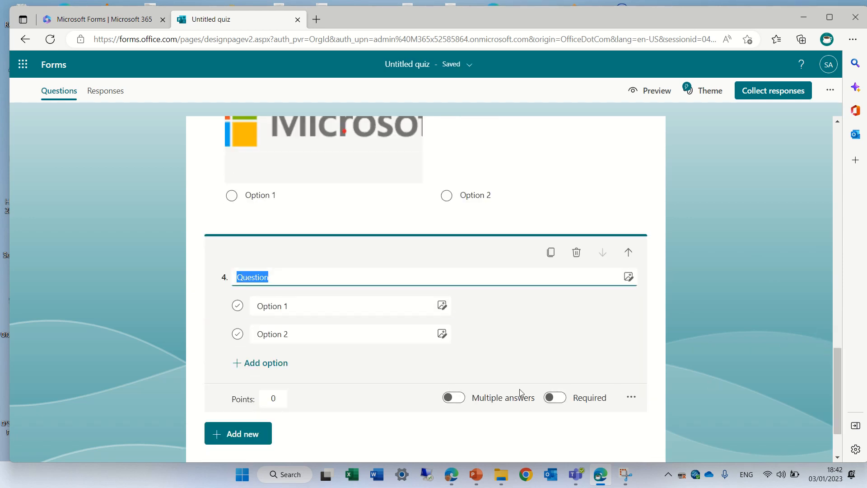
left_click(452, 397)
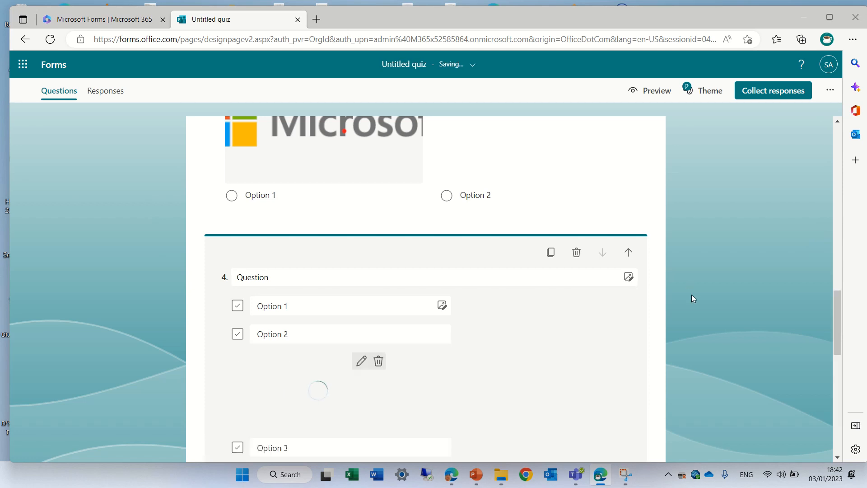
left_click(656, 91)
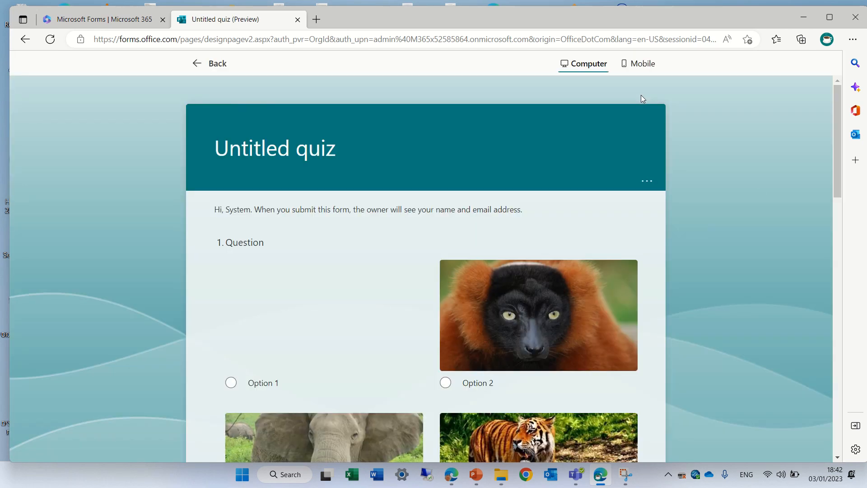
Scroll the preview down to the last question with its elephant and tiger options and Submit.
scroll("down", 3)
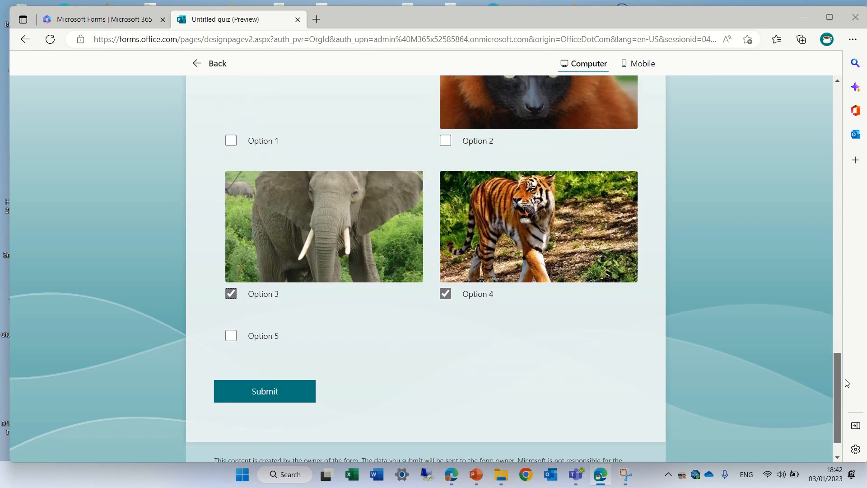
scroll("down", 3)
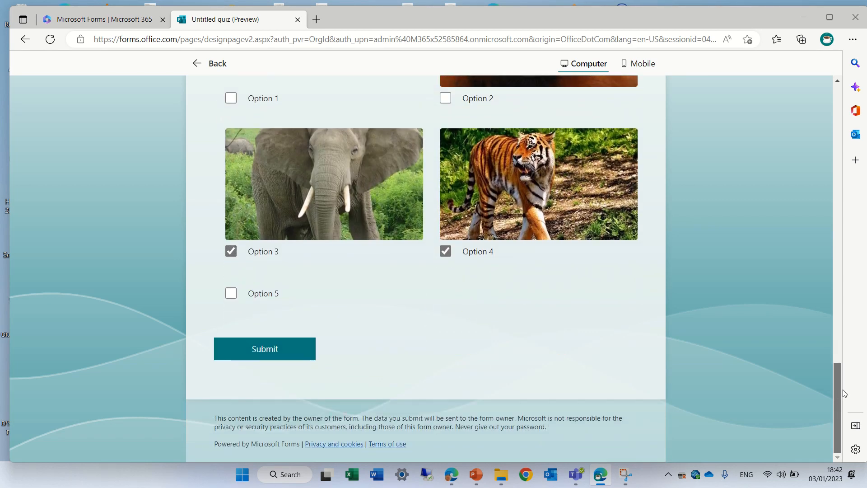